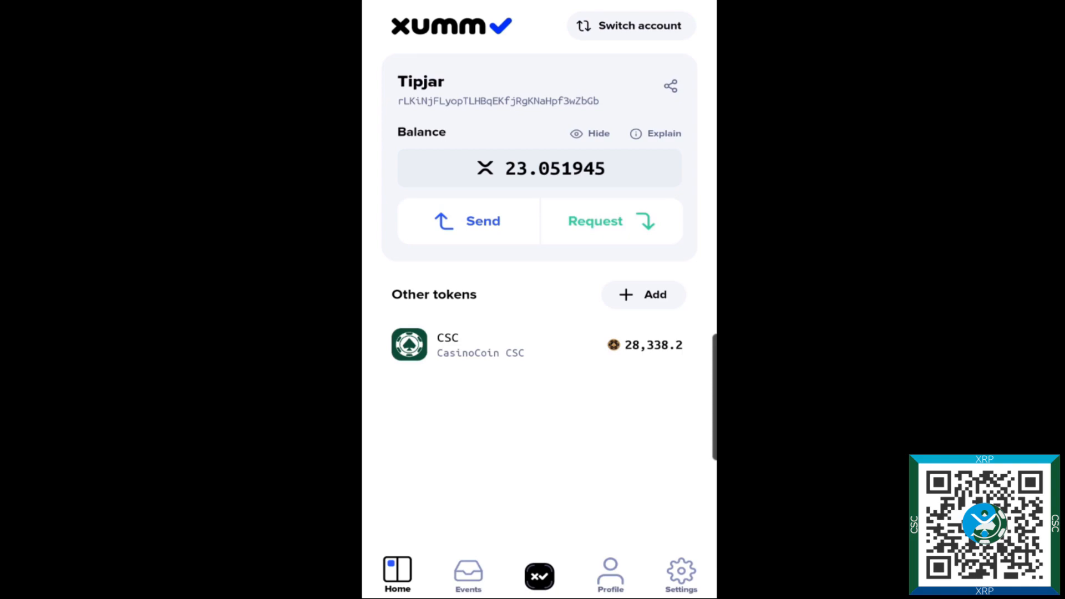
- Copy the Tipjar wallet's receiving address in XUMM for pasting into Bitrue
double_click(497, 100)
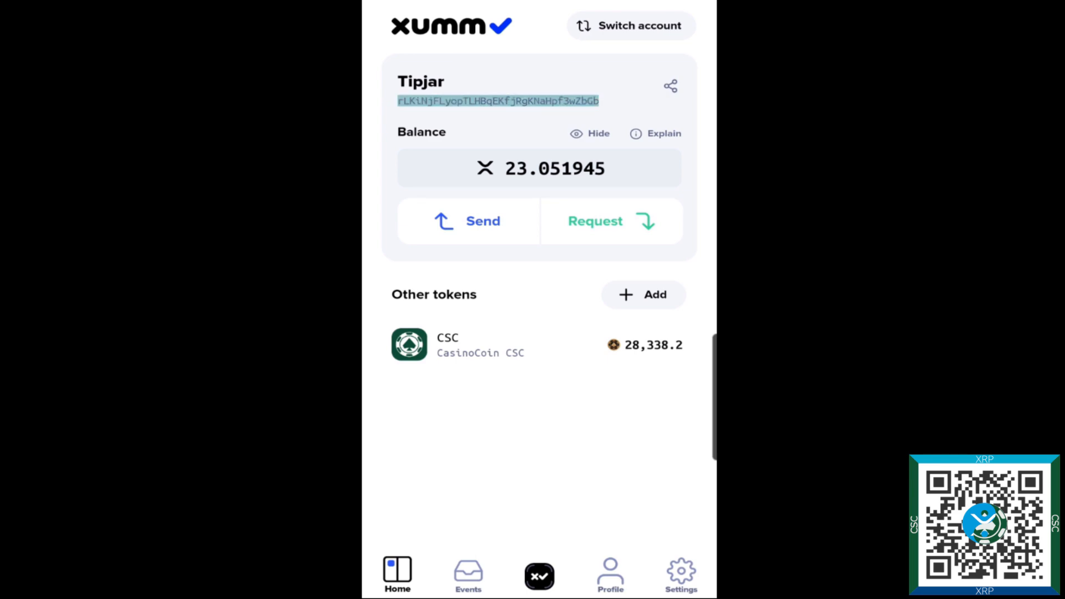
double_click(498, 100)
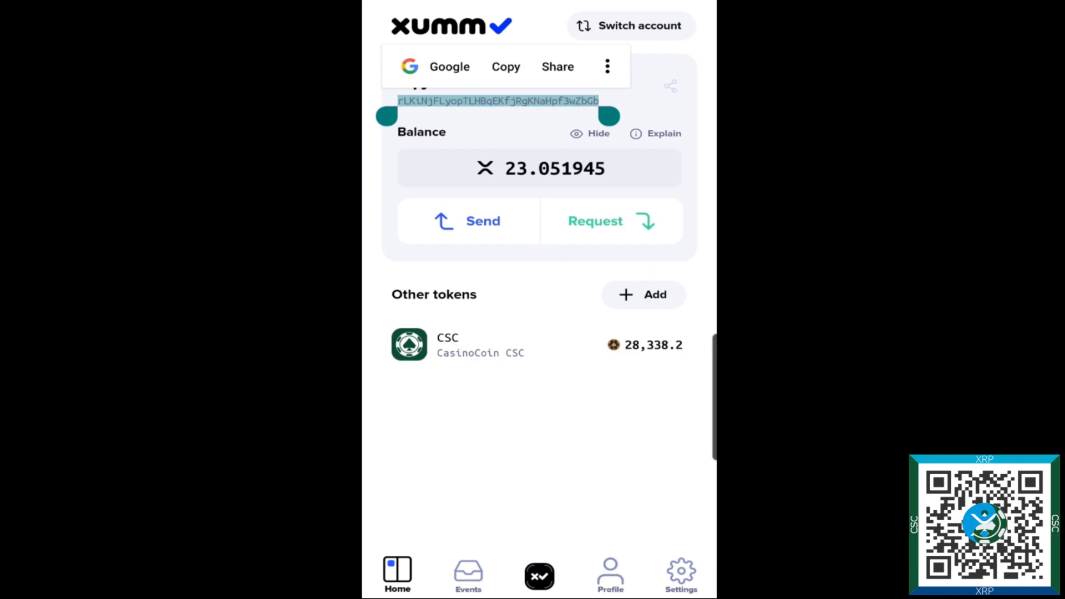
click(670, 85)
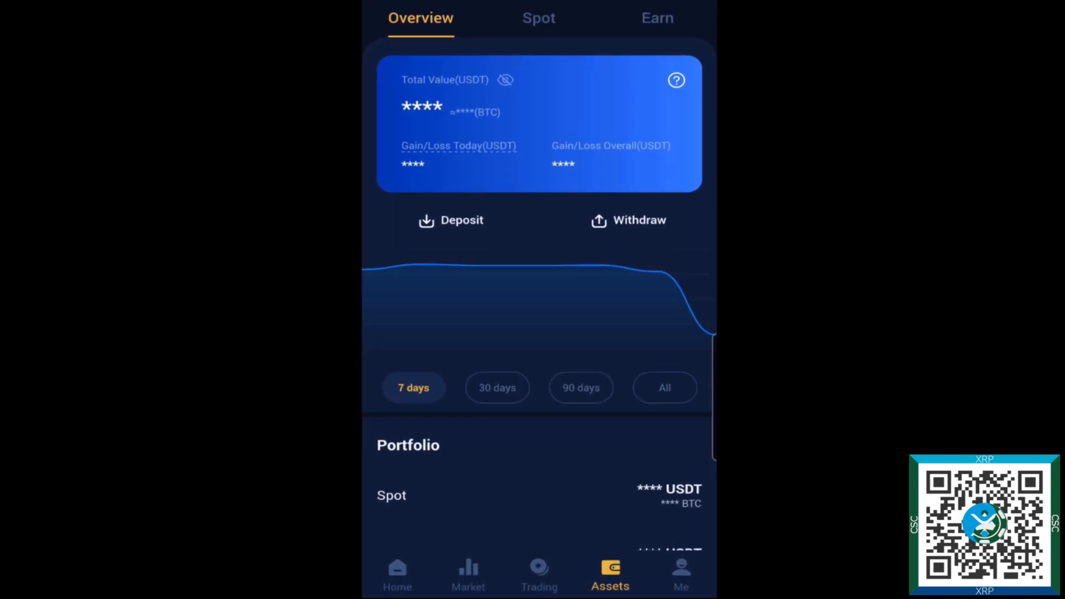
- Go to Bitrue's Assets, Spot portfolio and the CSCXRPL (CasinoCoin XRPL) asset page
click(397, 574)
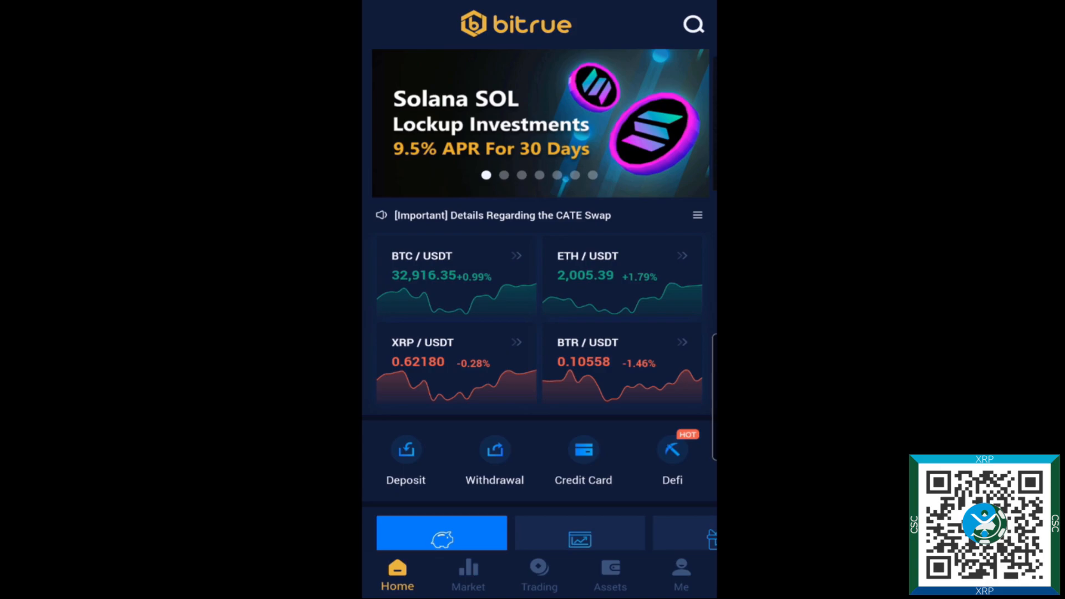
click(609, 574)
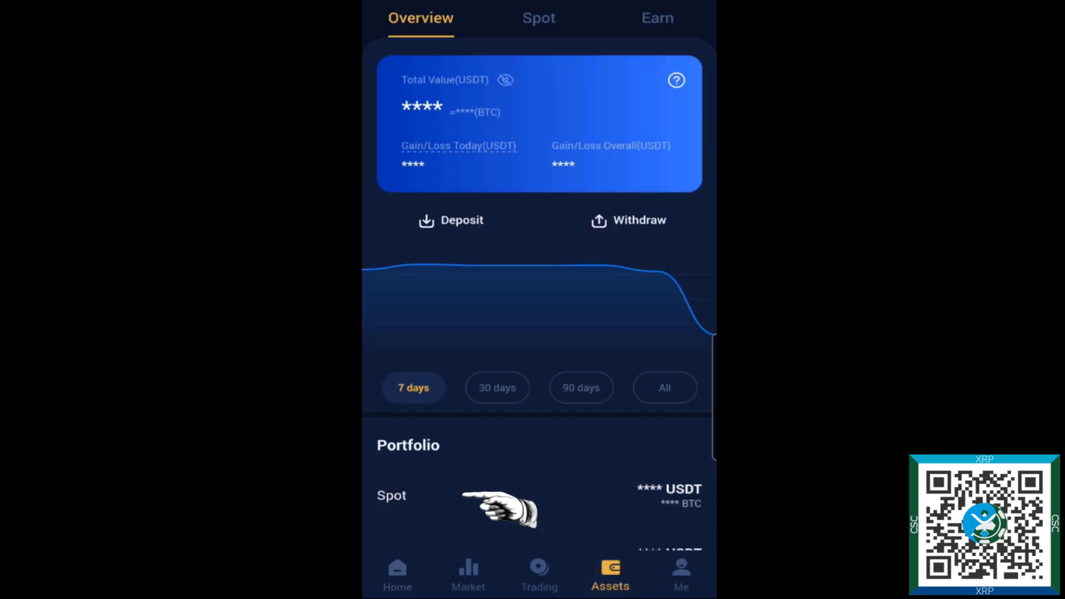
click(539, 18)
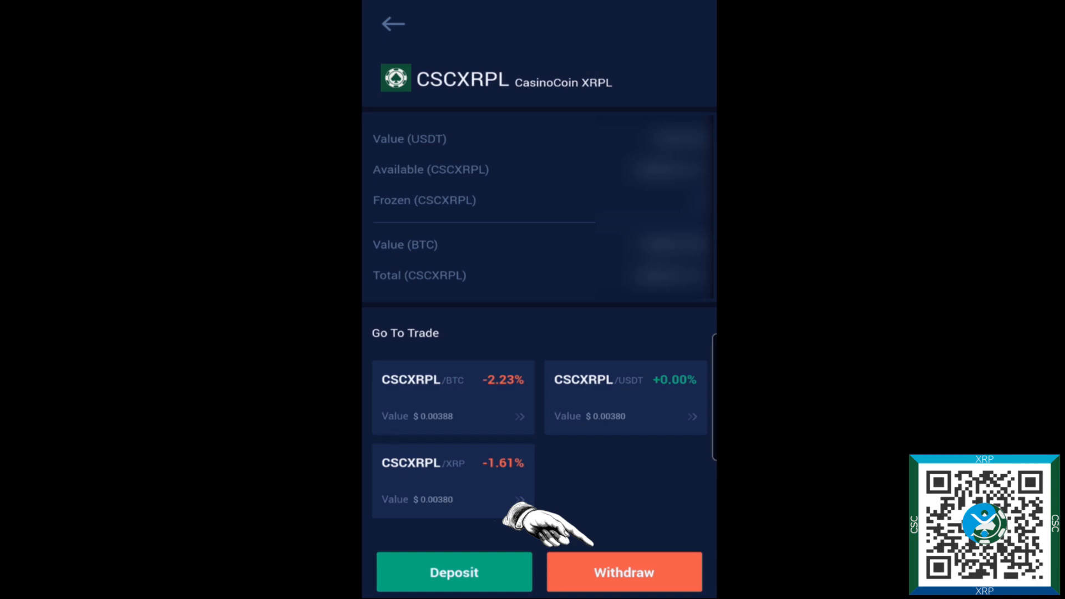
- Start a CSCXRPL withdrawal with the pasted XUMM address and a quantity of 5400 (5,000 received)
click(623, 572)
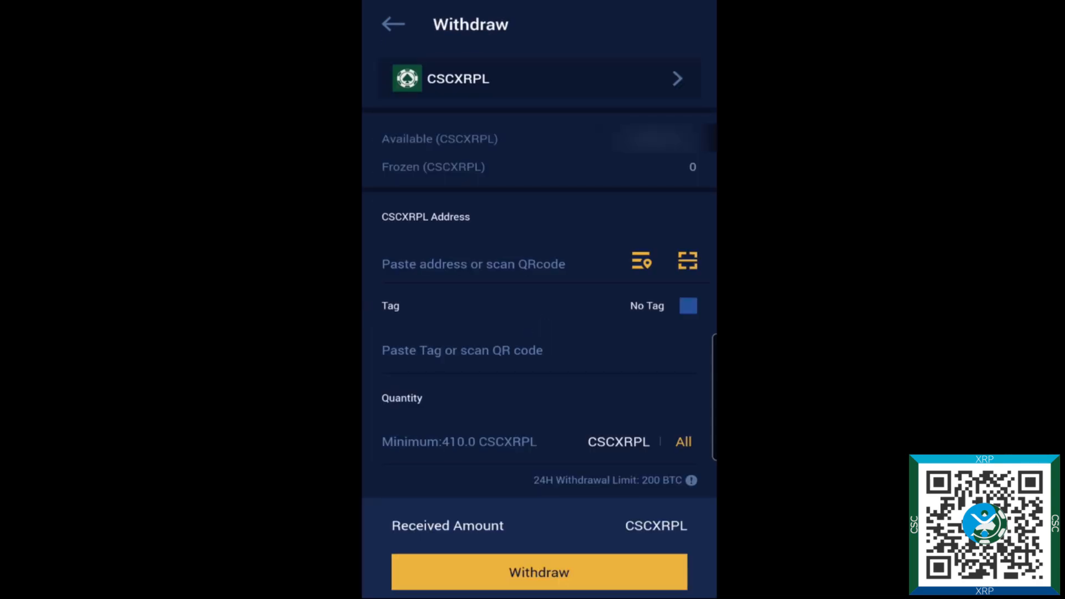
click(473, 264)
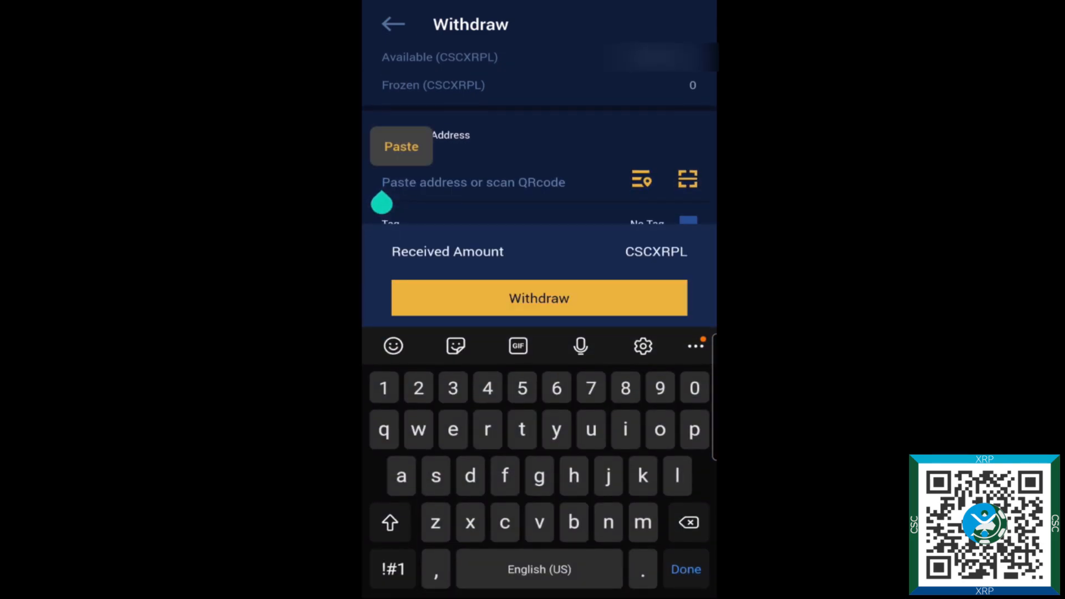
click(400, 146)
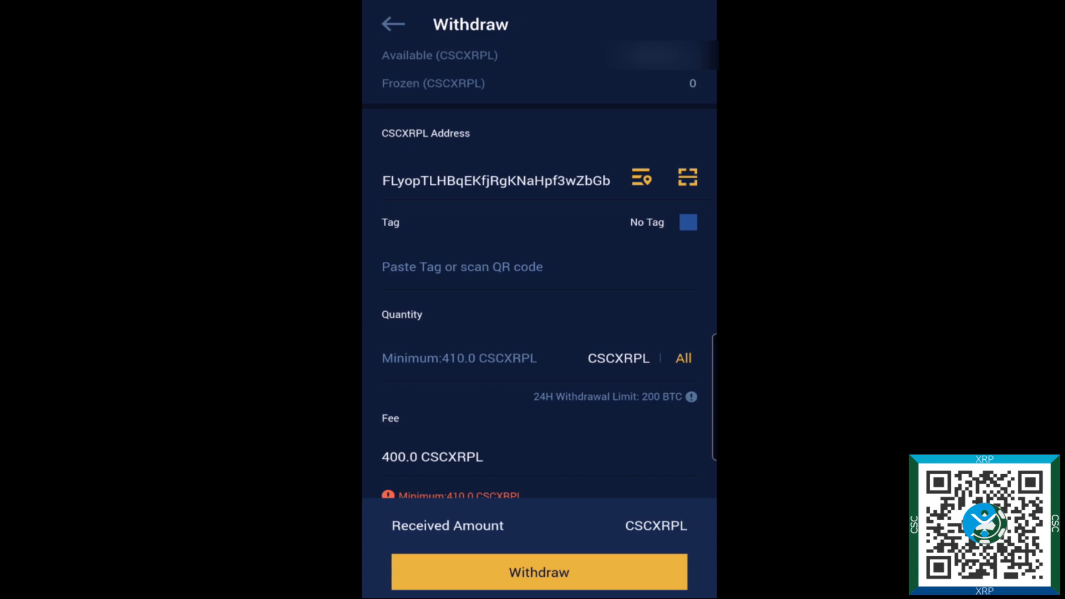
click(687, 222)
text(5400)
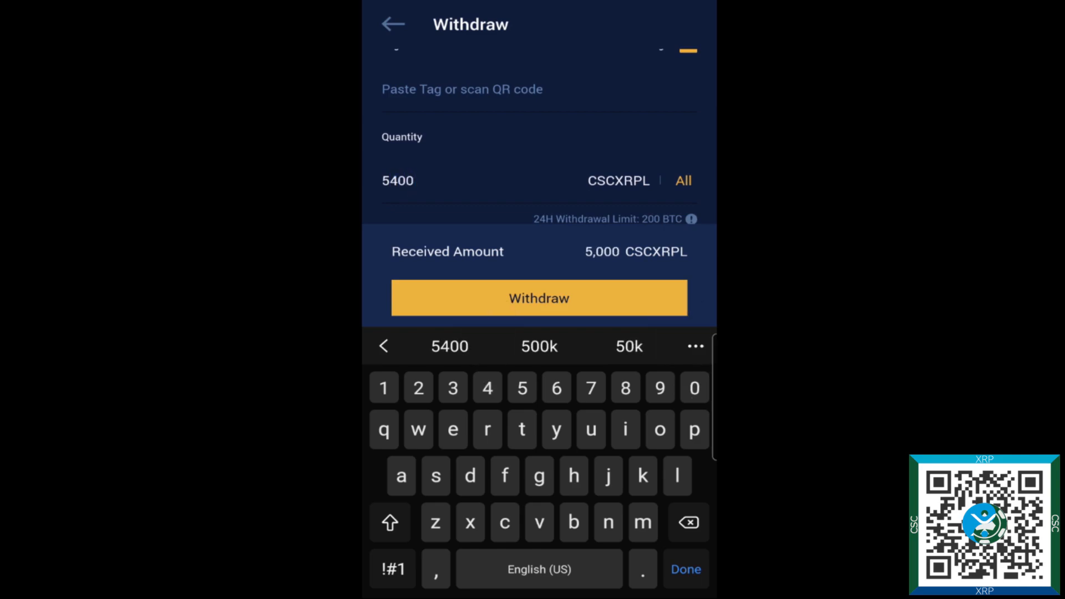
- Mark the withdrawal as No Tag and submit 5400 CSCXRPL for confirmation
click(685, 569)
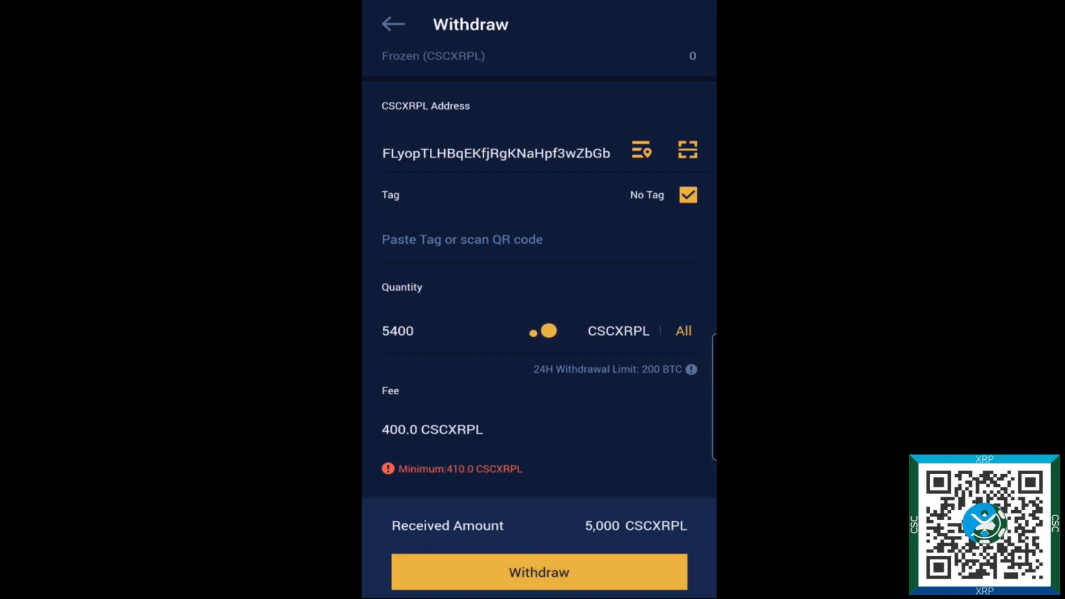
click(538, 571)
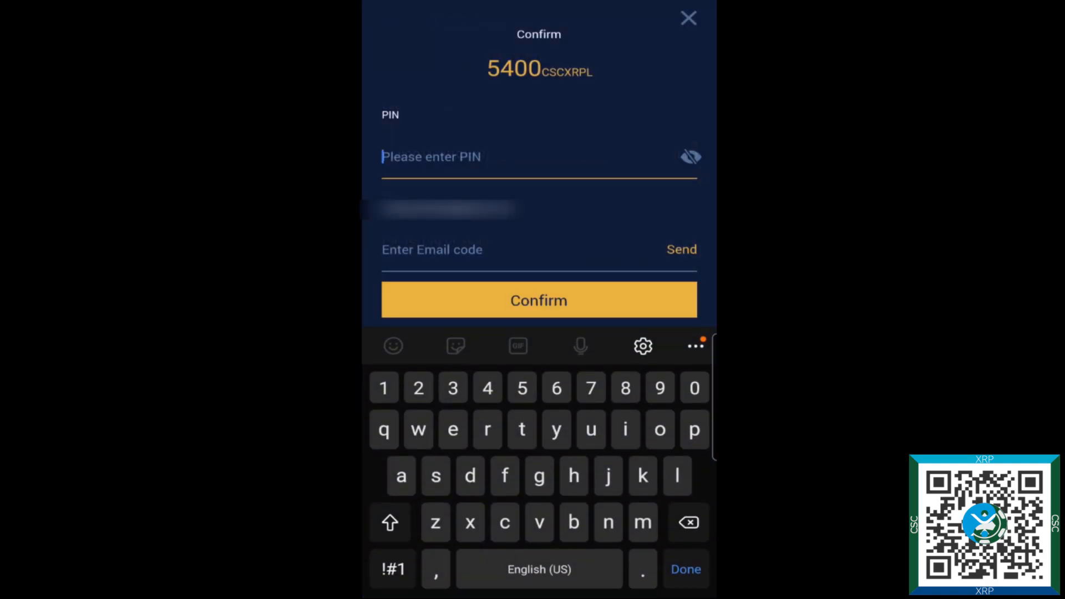
- Enter the PIN on the withdrawal confirmation and visit the Google verification code field
click(685, 569)
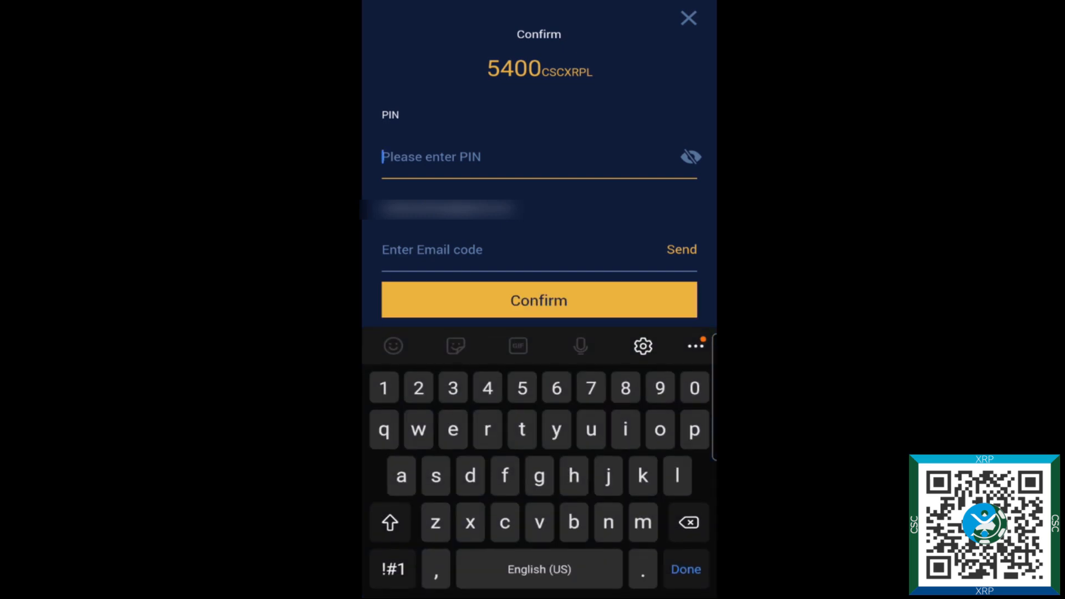
click(521, 388)
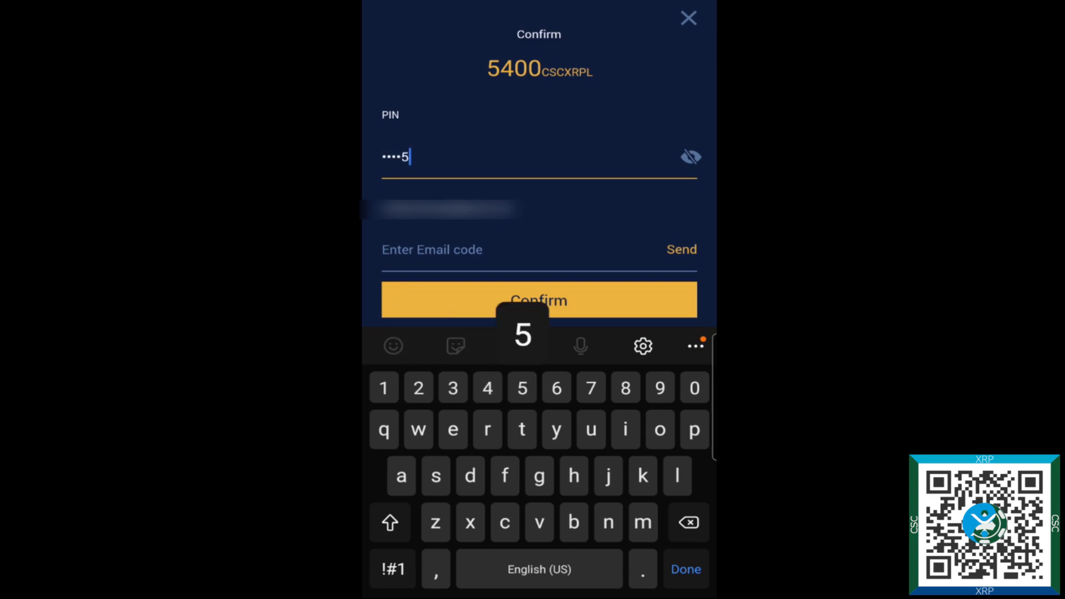
text(9)
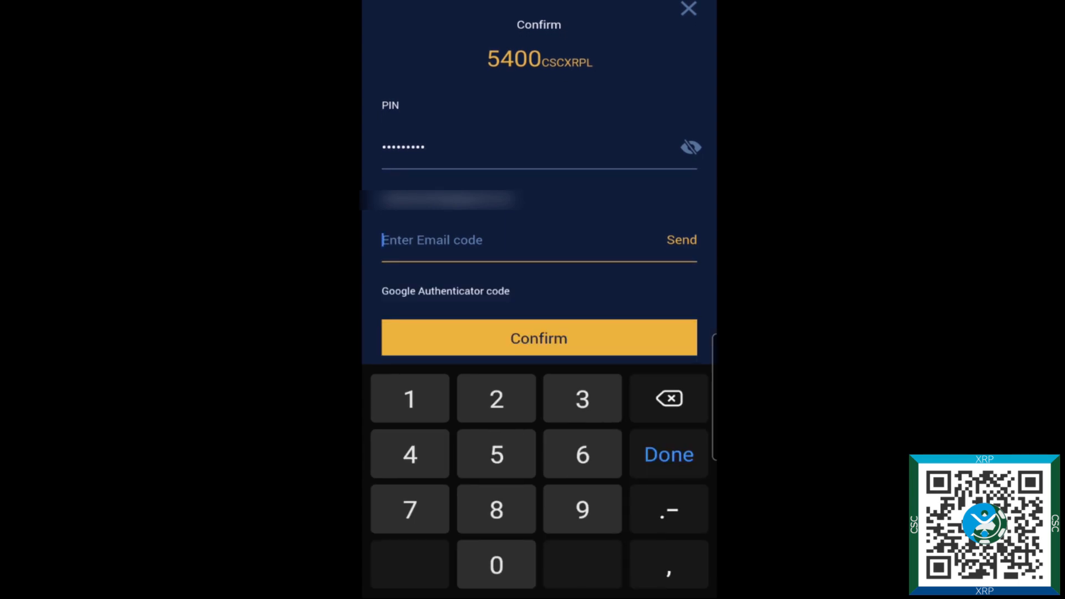
click(668, 454)
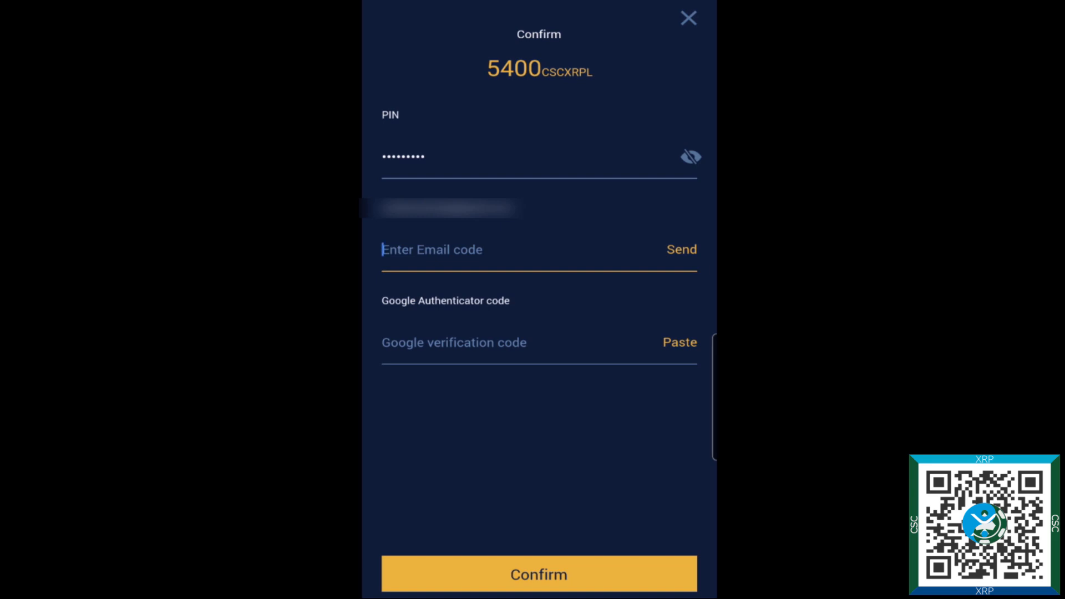
click(454, 342)
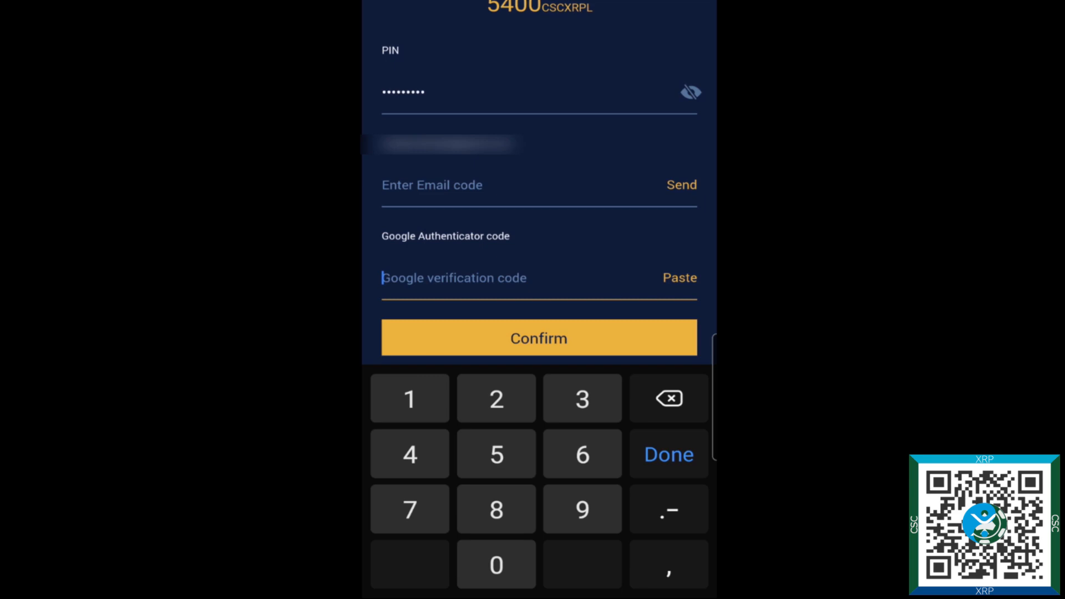
click(668, 453)
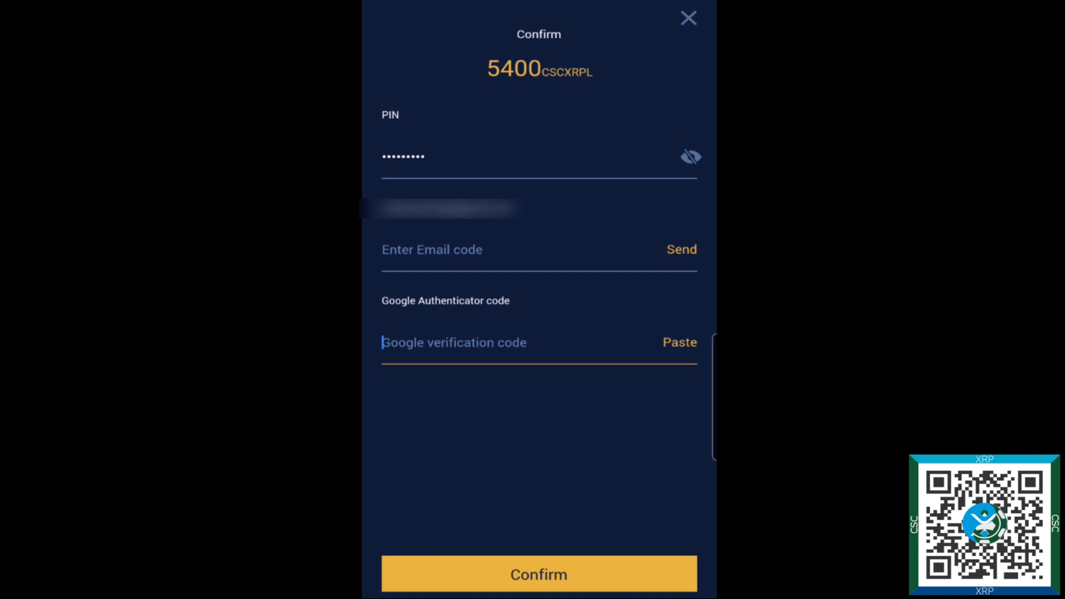
- Close the confirmation and return from the withdrawal form to the CSCXRPL asset page
click(687, 18)
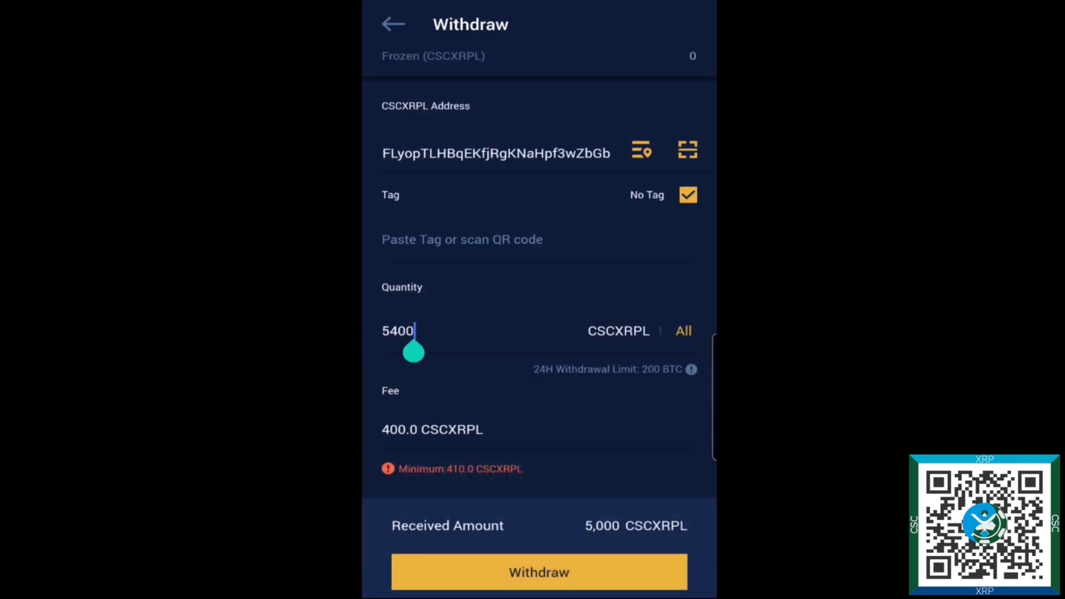
click(393, 24)
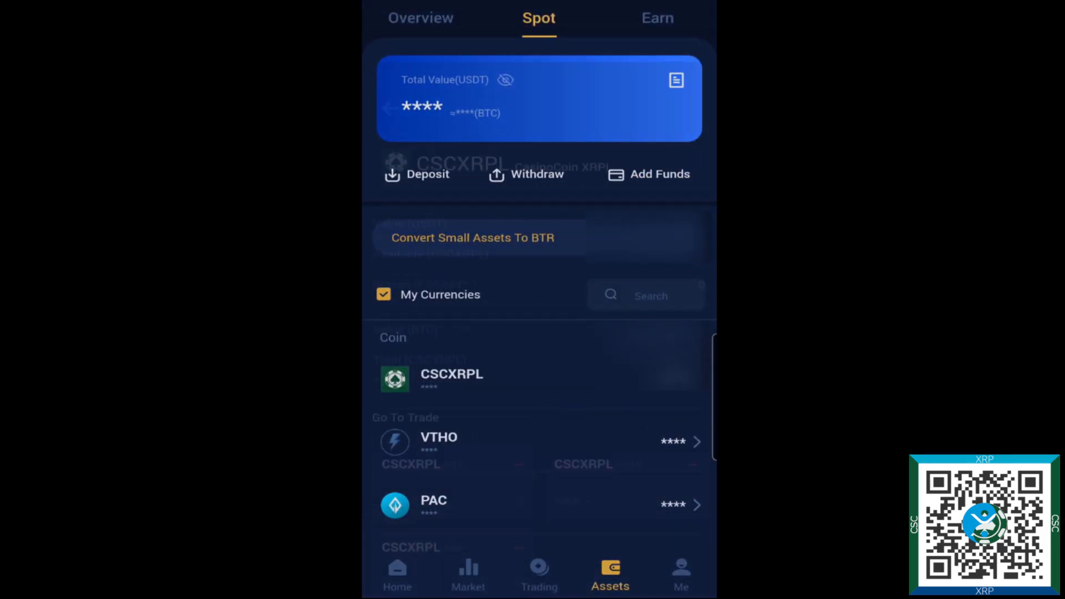
click(451, 378)
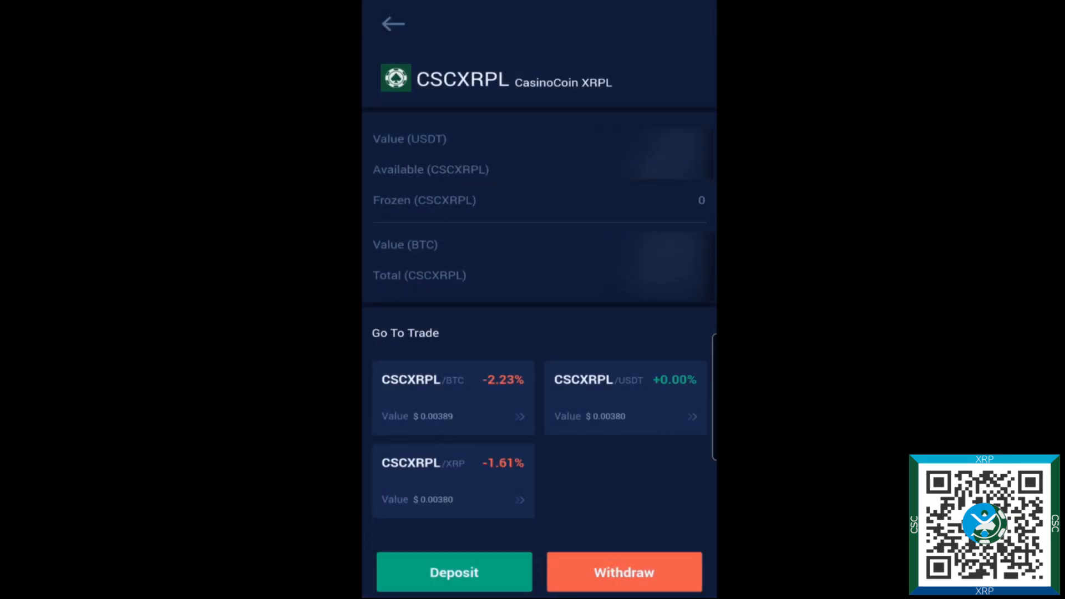